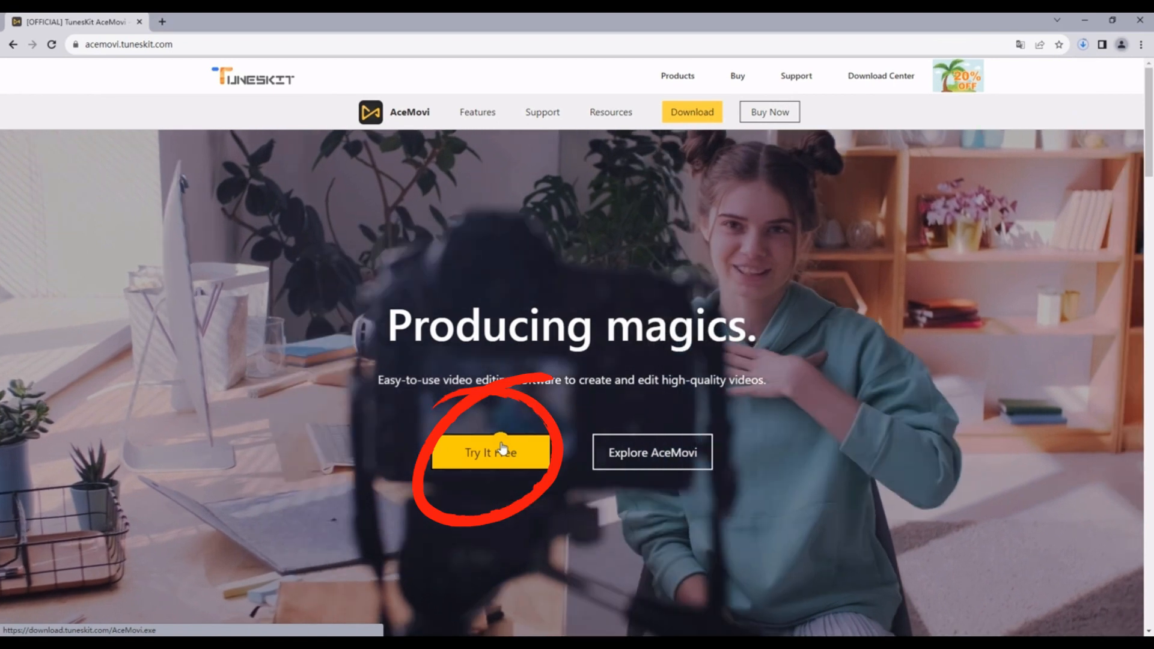
# Step: Download the AceMovi free trial installer from acemovi.tuneskit.com via 'Try It Free'
pyautogui.click(489, 451)
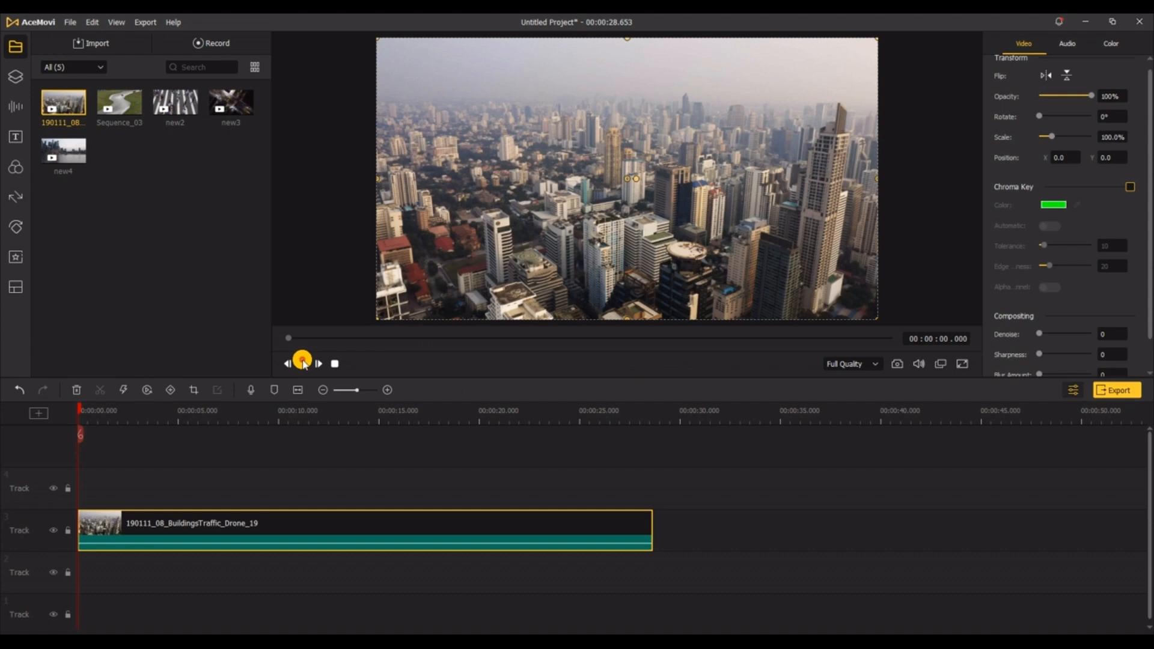
# Step: Play the drone city clip in the preview and pause it about 3.8 seconds in
pyautogui.click(301, 363)
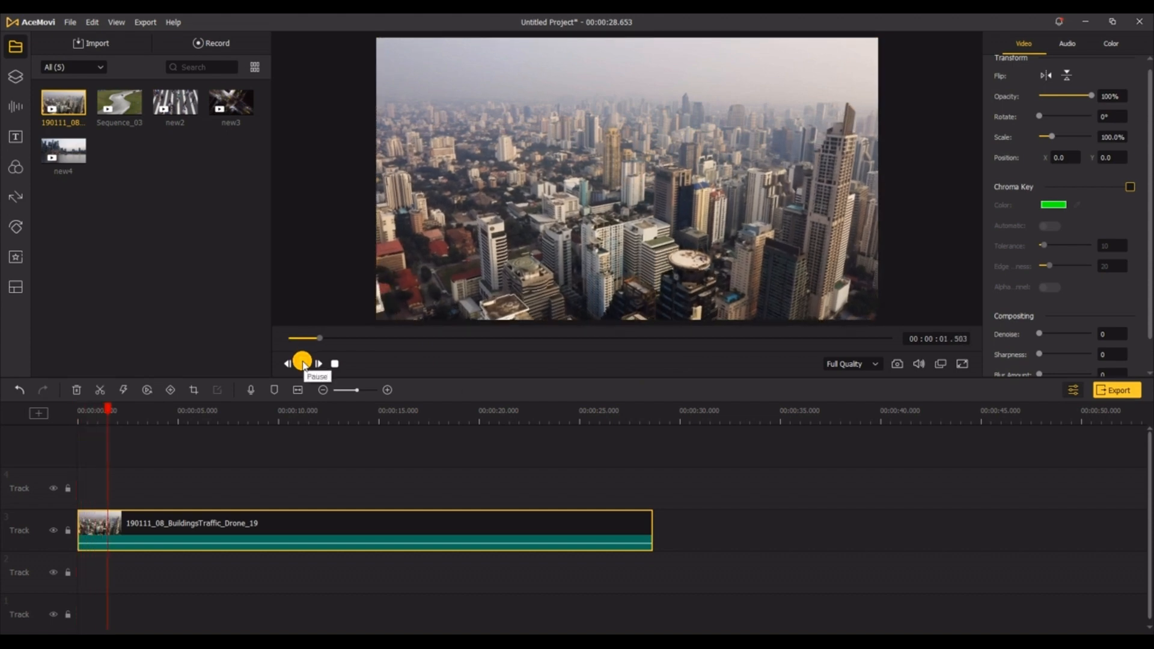
pyautogui.click(301, 363)
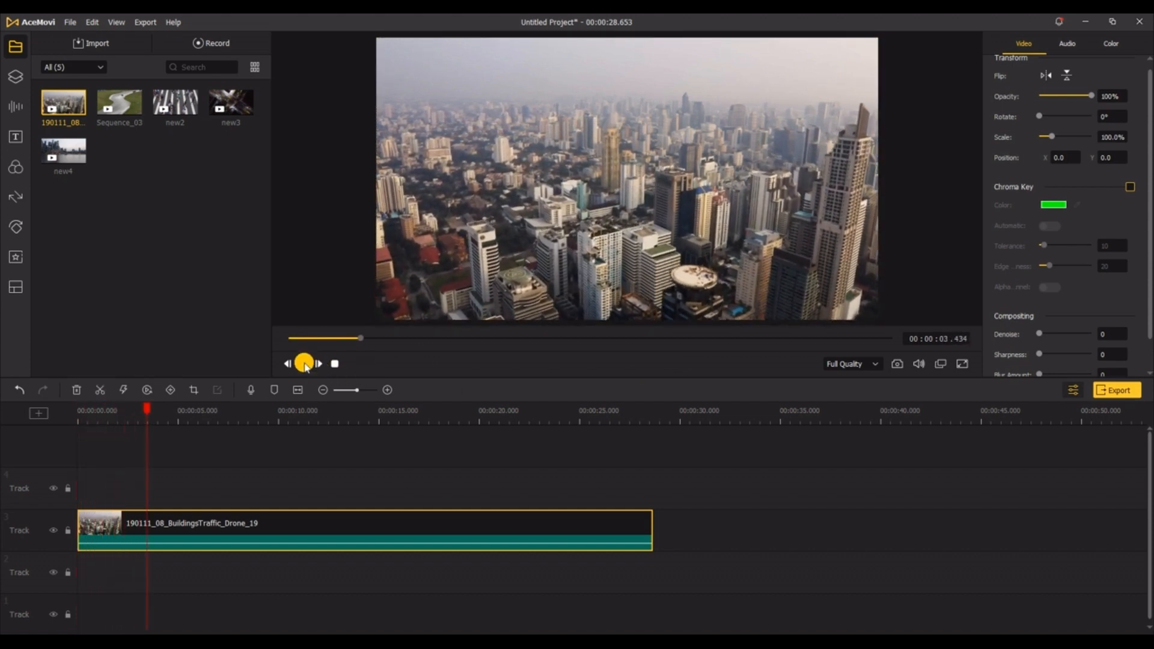
pyautogui.click(16, 286)
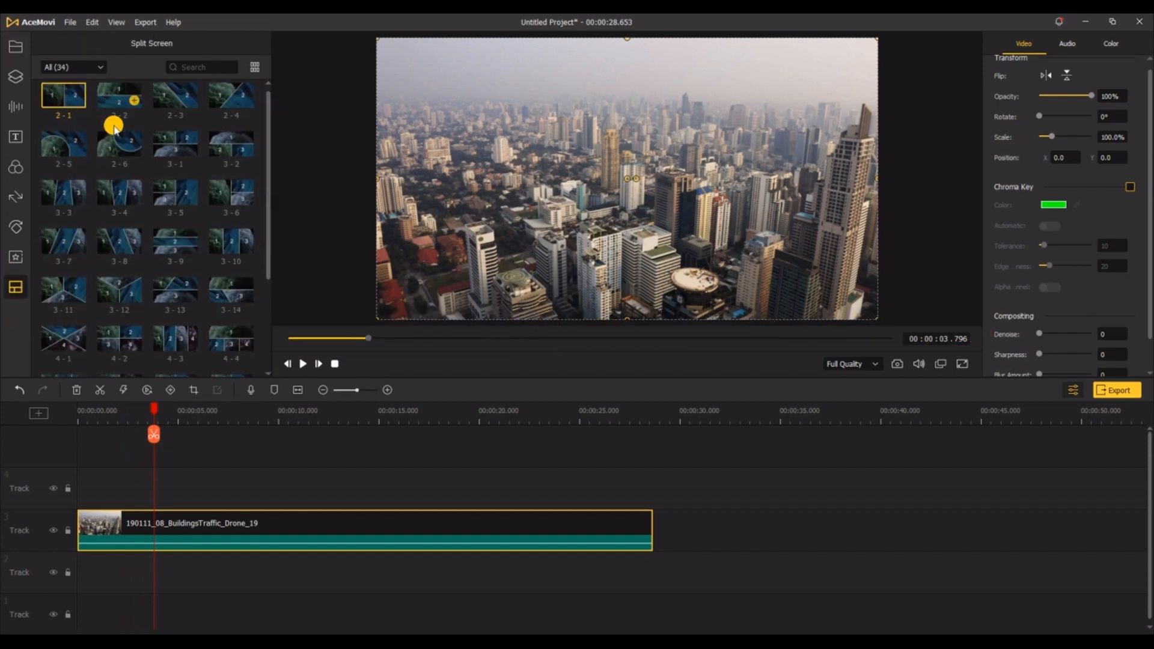
# Step: Scroll the Split Screen templates to find the two-screen 2 - 1 layout
pyautogui.scroll(-3)
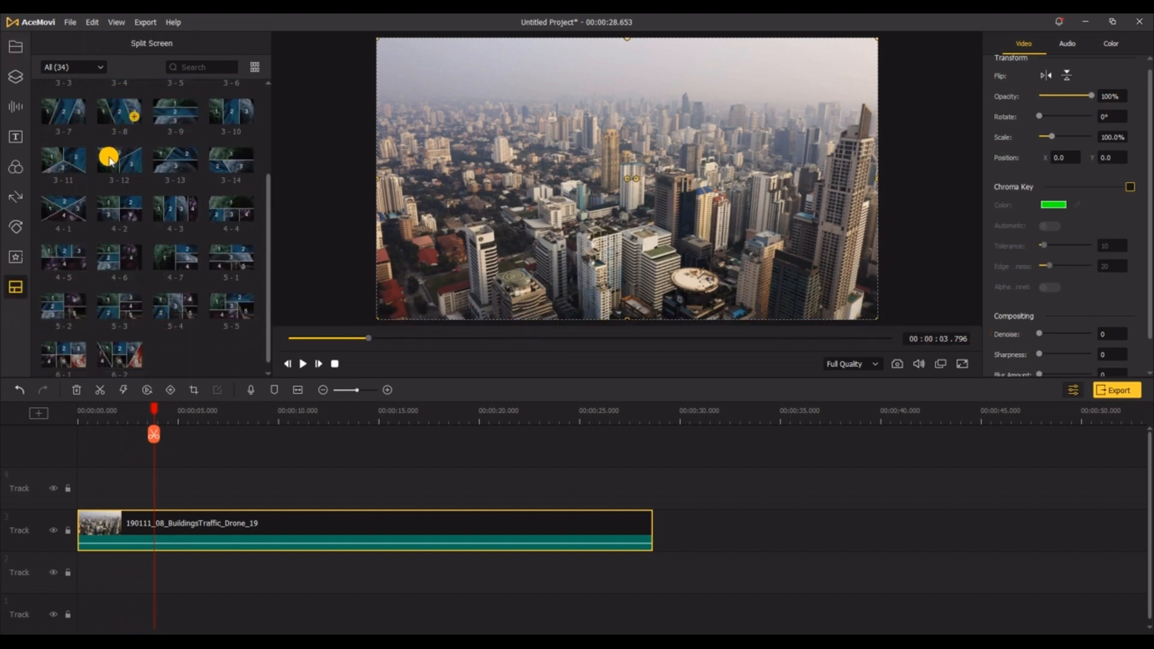
pyautogui.scroll(3)
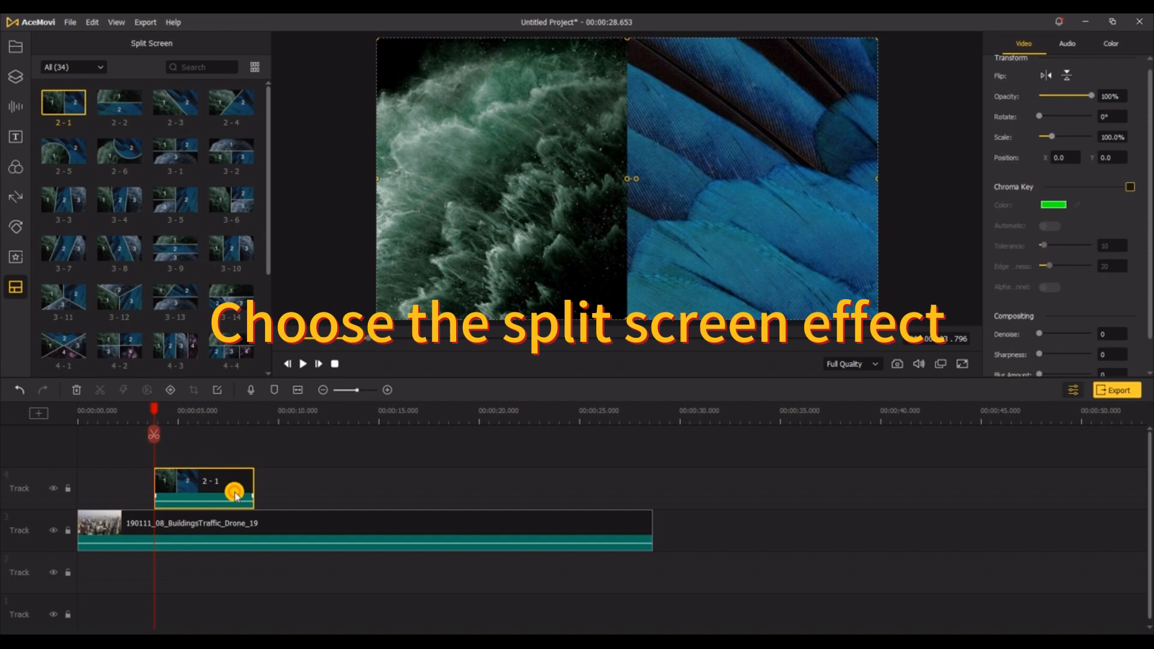
# Step: Fill the 2 - 1 split with new2 and new3, set Scale 110%, Brightness -15, Cyan-Red -10, Volume 95, preview and confirm
pyautogui.doubleClick(206, 489)
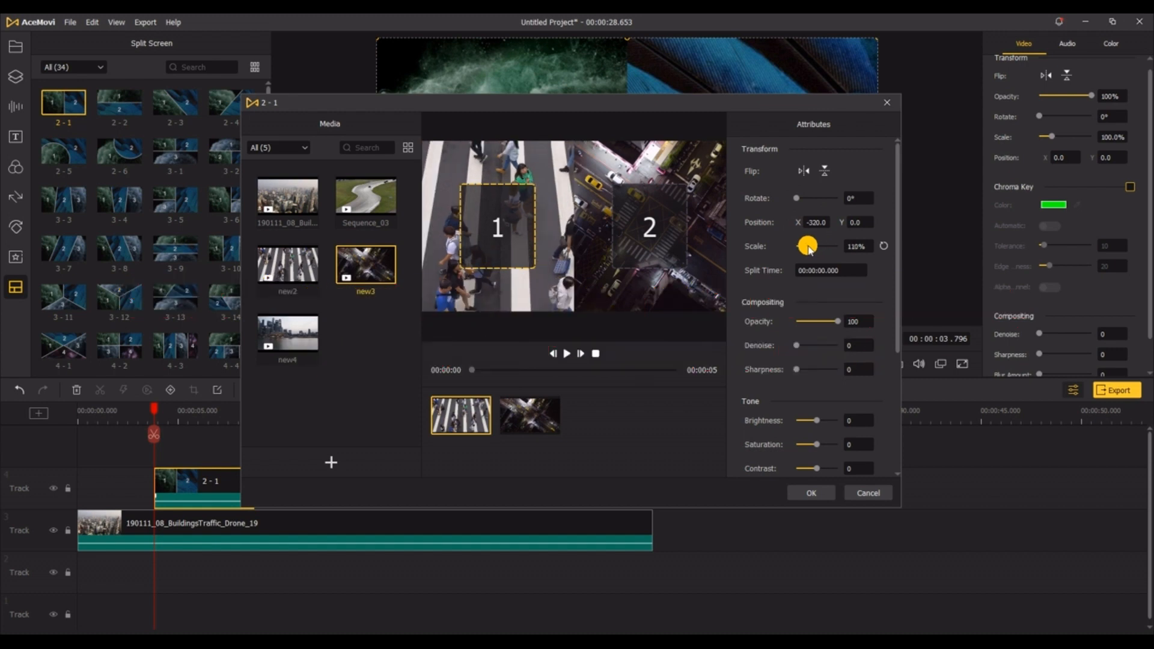
pyautogui.scroll(-3)
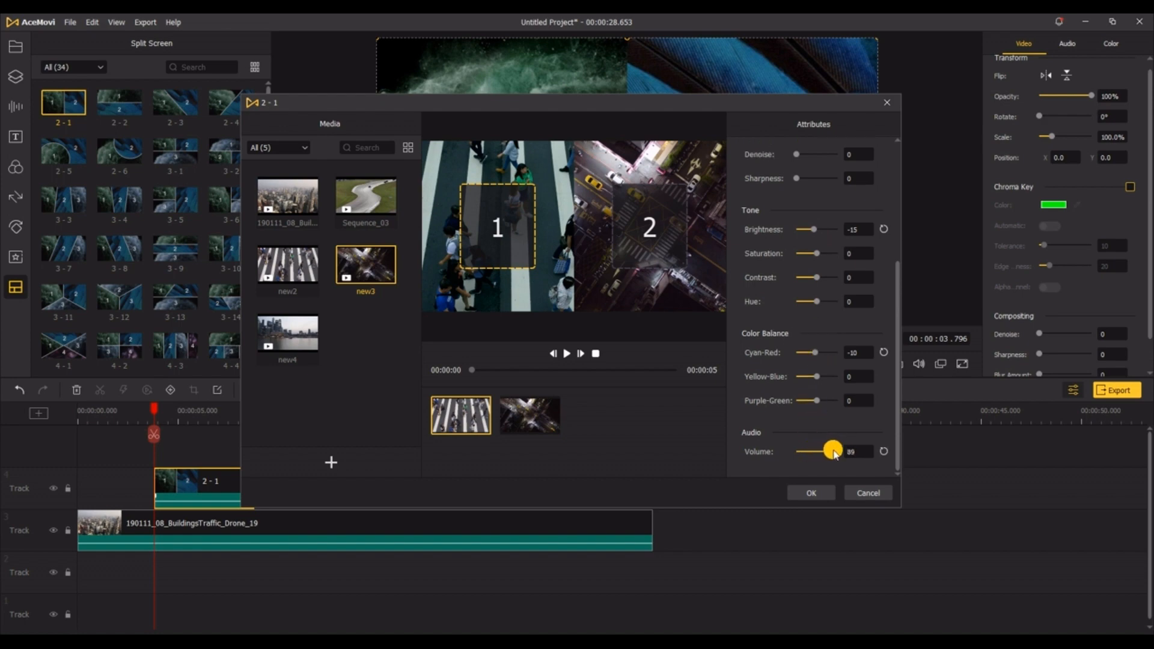
pyautogui.click(566, 353)
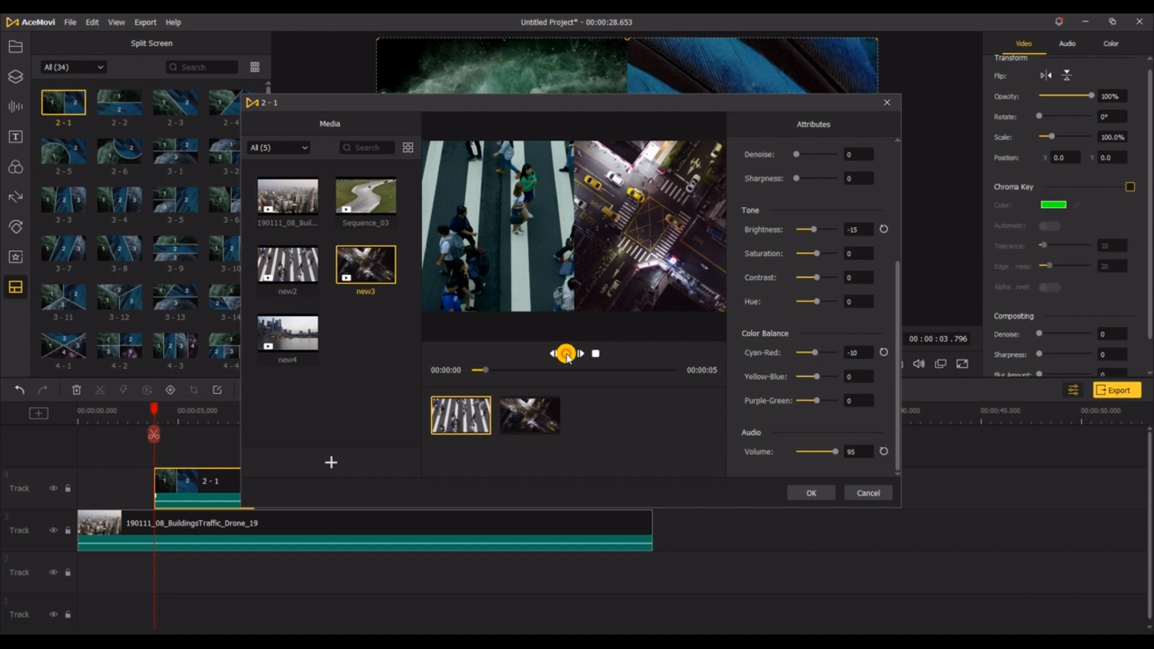
pyautogui.click(566, 353)
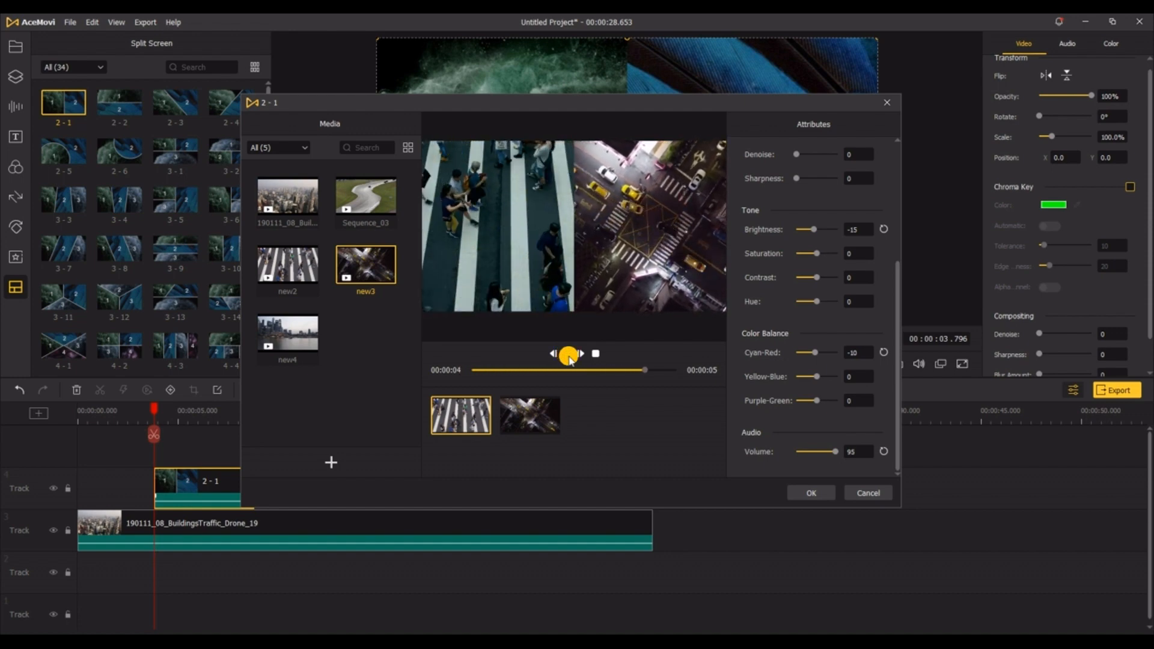
pyautogui.click(809, 493)
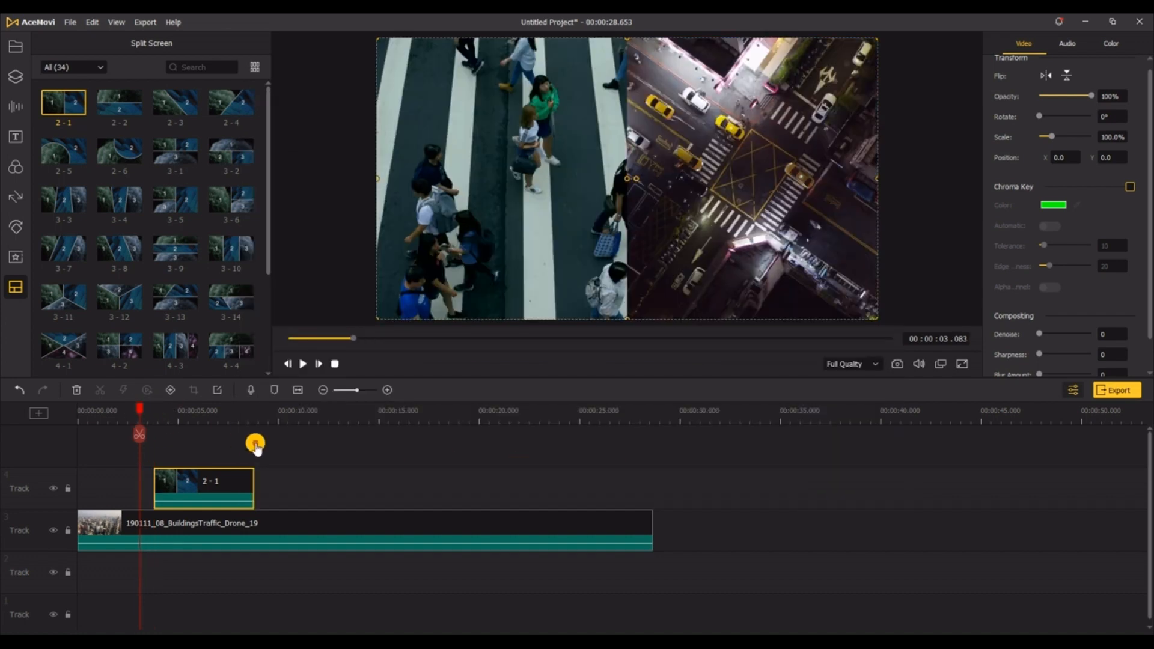
pyautogui.click(303, 363)
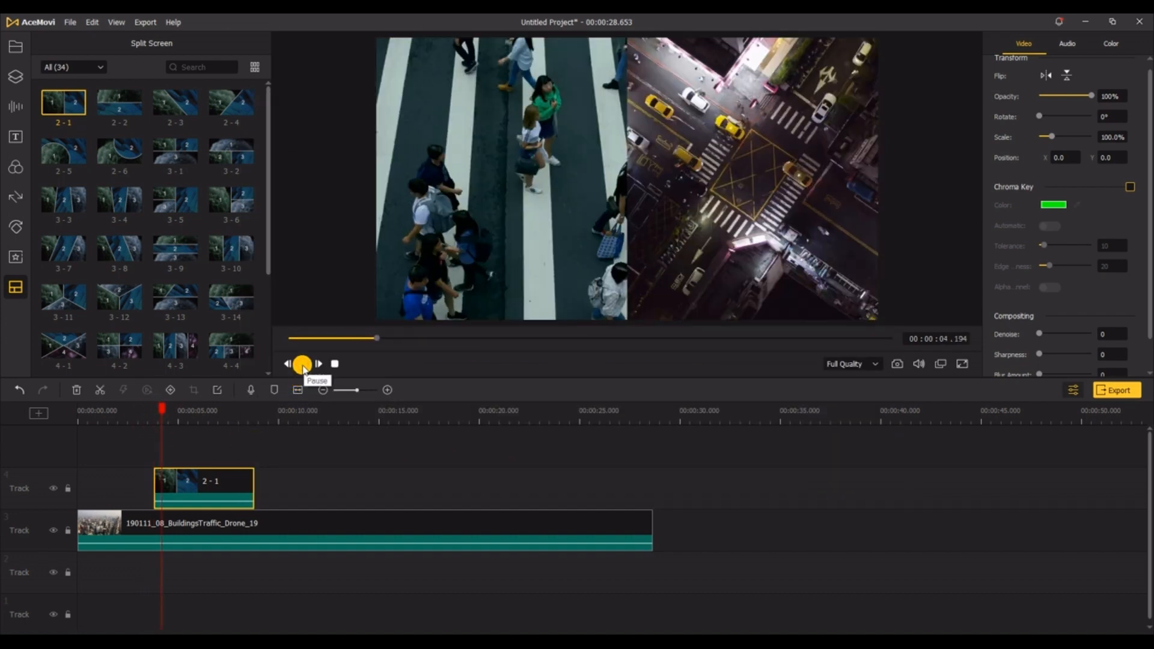
pyautogui.click(300, 363)
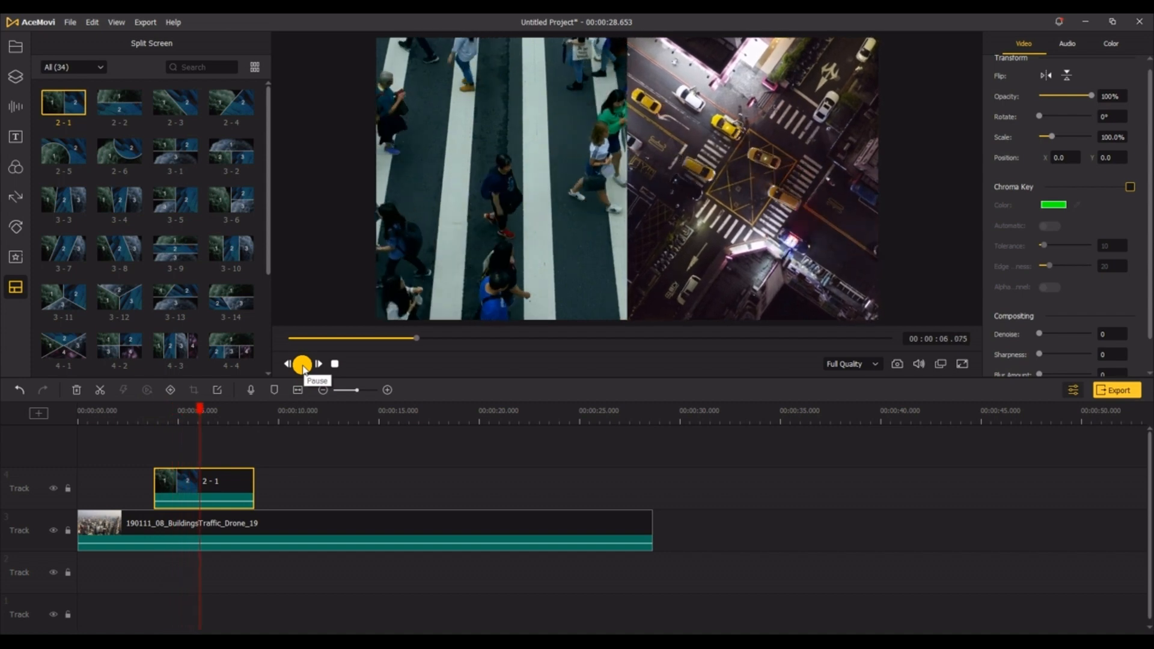
pyautogui.click(301, 363)
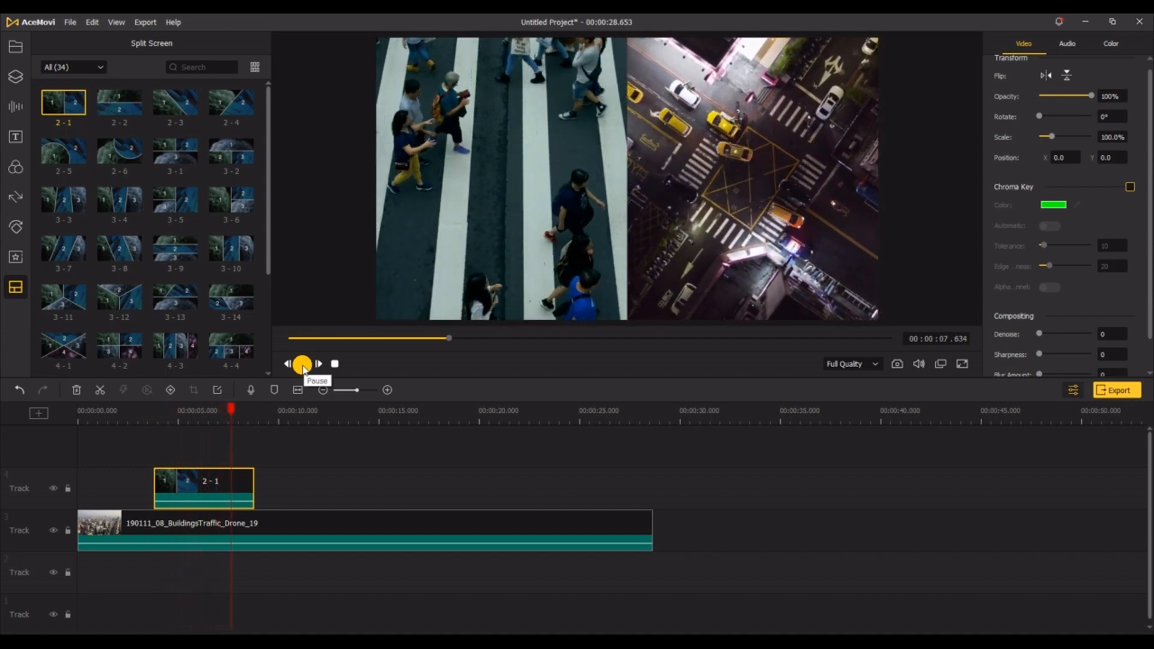
pyautogui.click(301, 363)
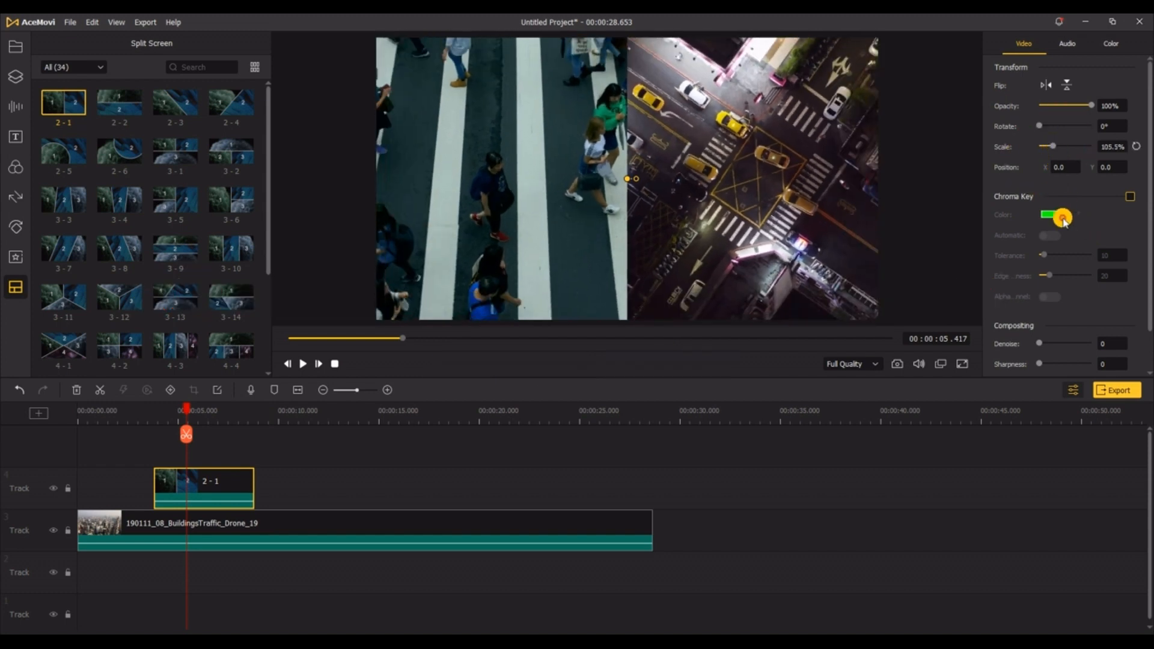
# Step: Set the 2 - 1 split-screen clip's Scale to 105.5% in the Video properties
pyautogui.scroll(-3)
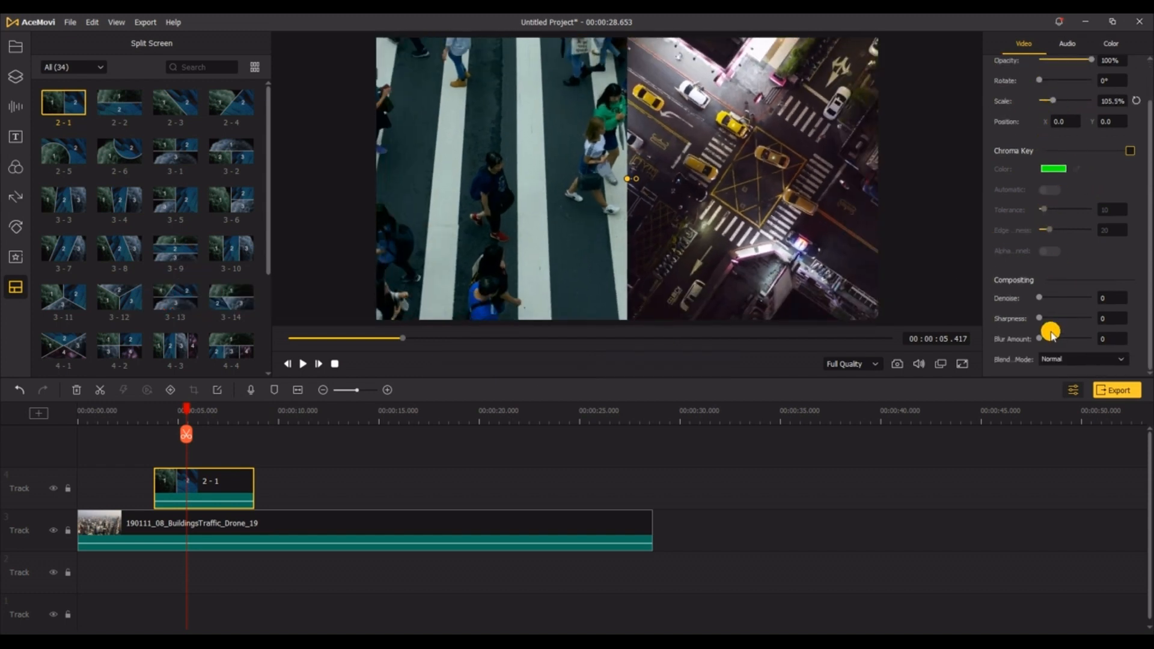
pyautogui.click(1066, 44)
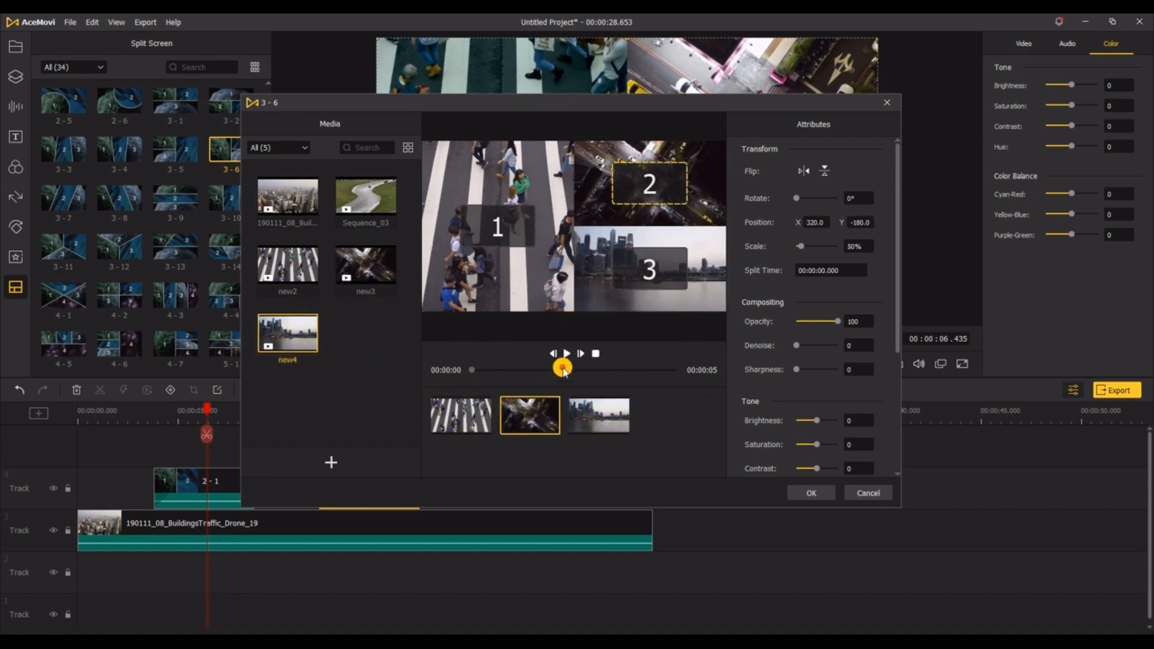
# Step: Assign new2, new3, new4 to the 3 - 6 split with screen 2 at 50% scale, preview and confirm
pyautogui.scroll(-3)
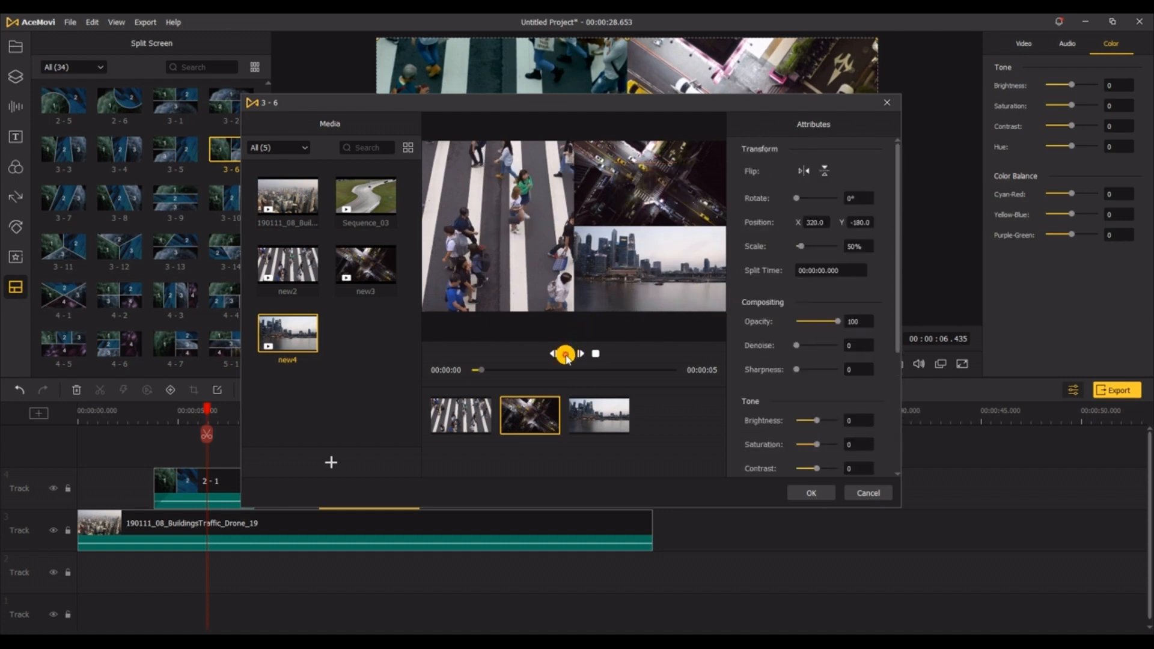
pyautogui.click(565, 354)
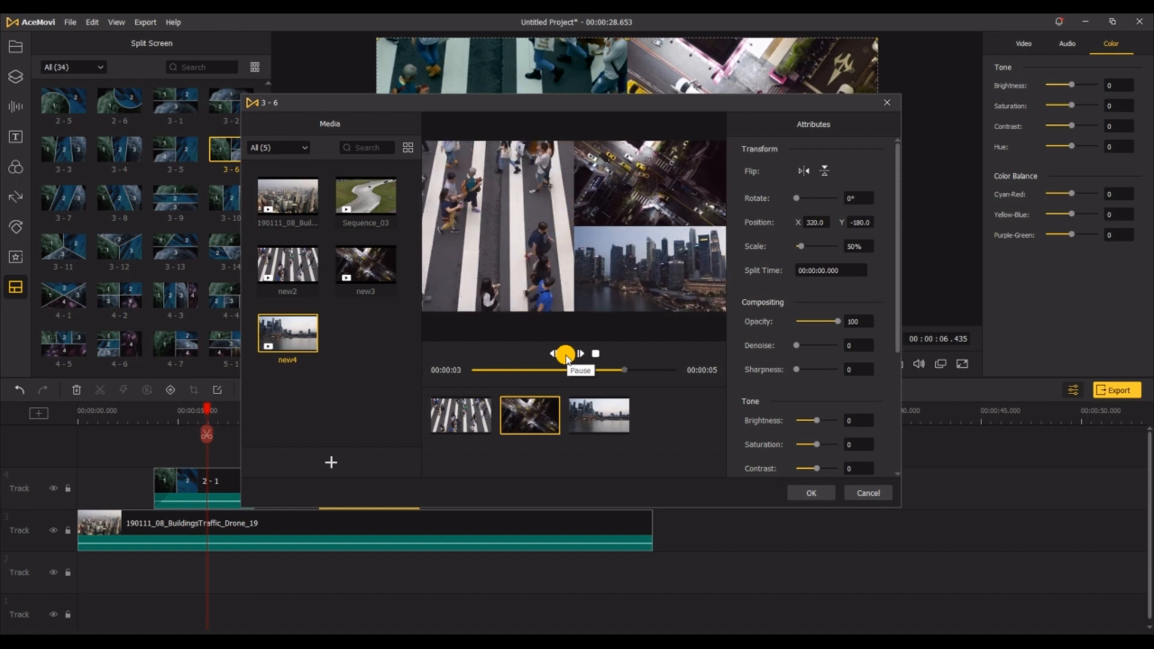
pyautogui.click(564, 353)
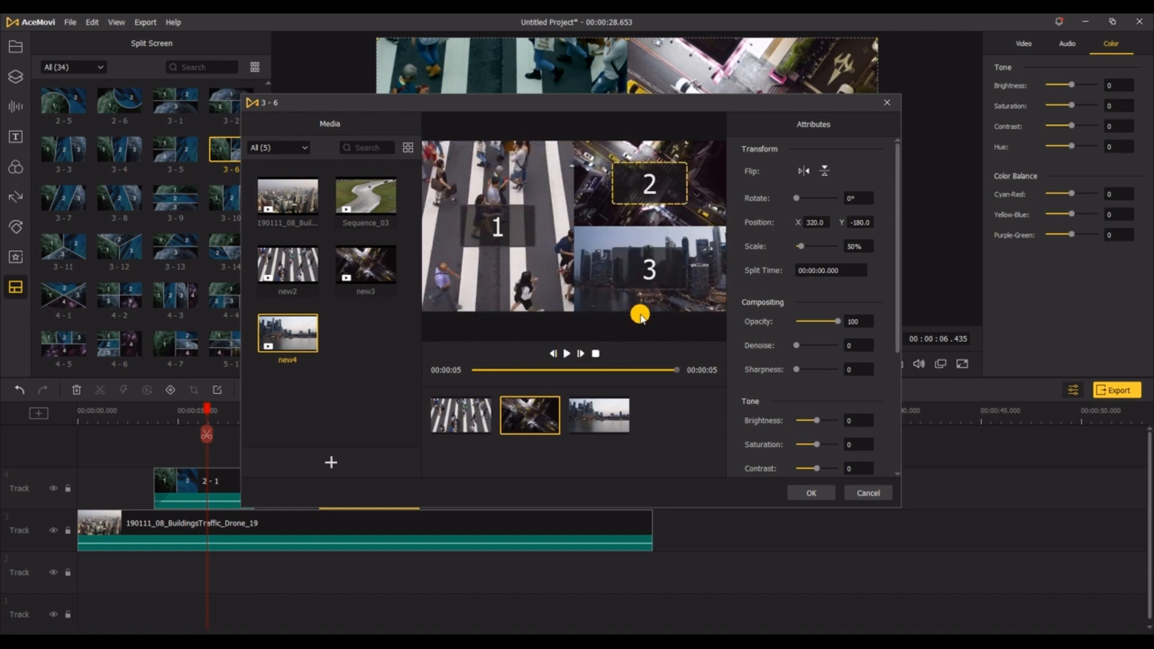
pyautogui.click(809, 492)
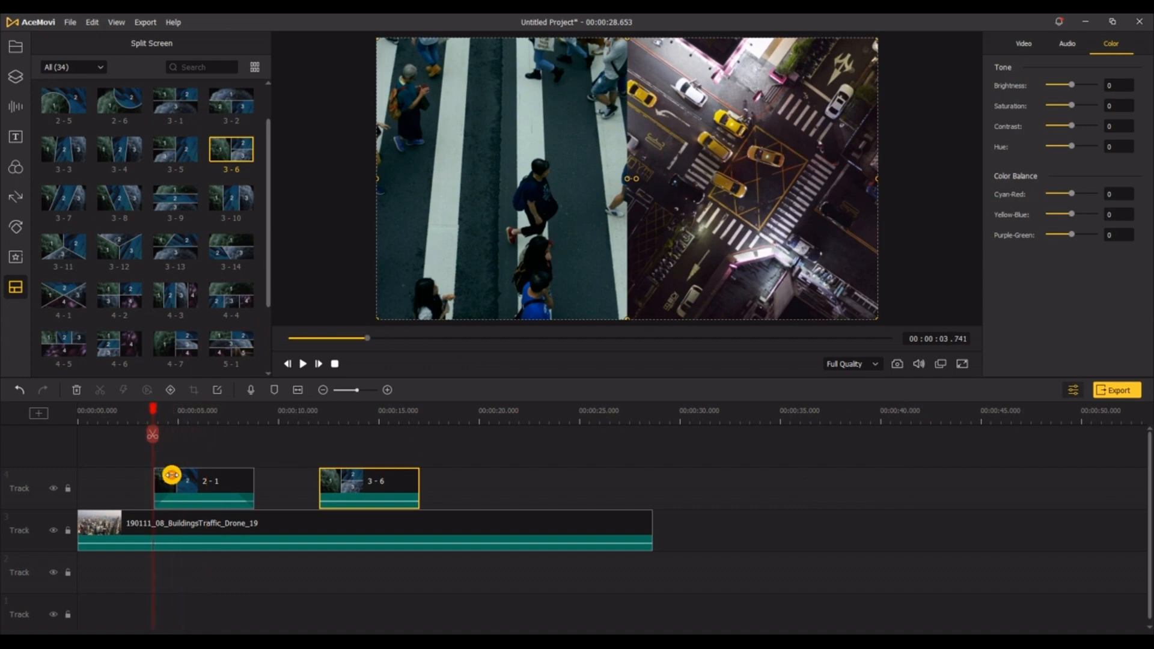
# Step: Select the 2 - 1 split-screen clip ready to add transitions
pyautogui.click(202, 488)
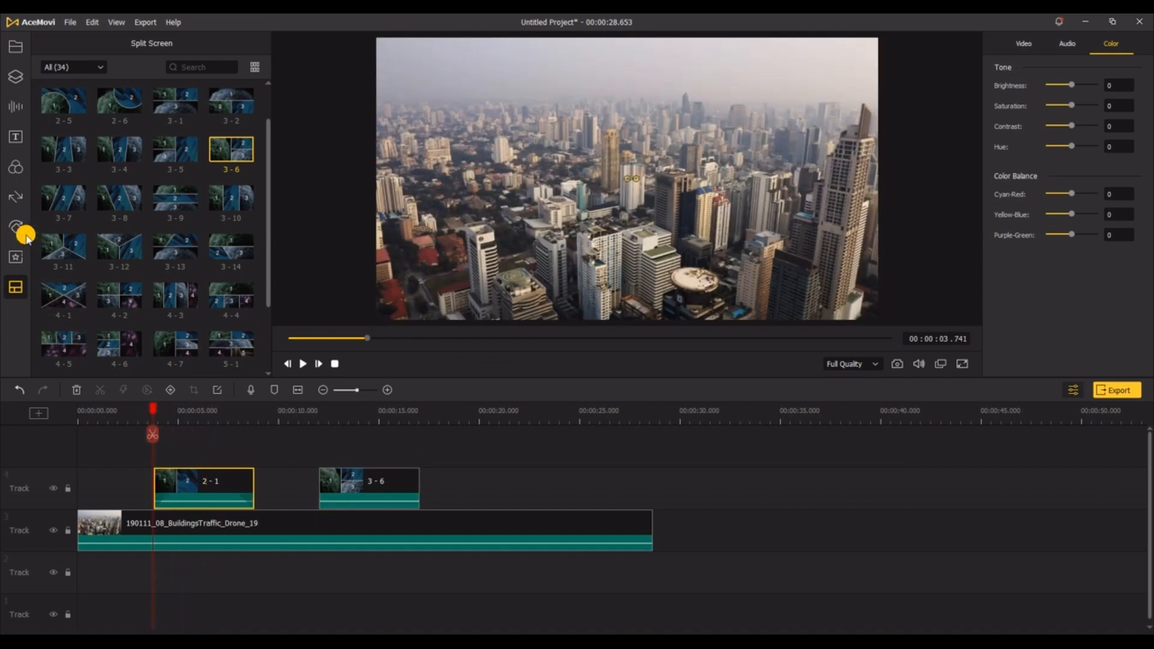
pyautogui.click(15, 196)
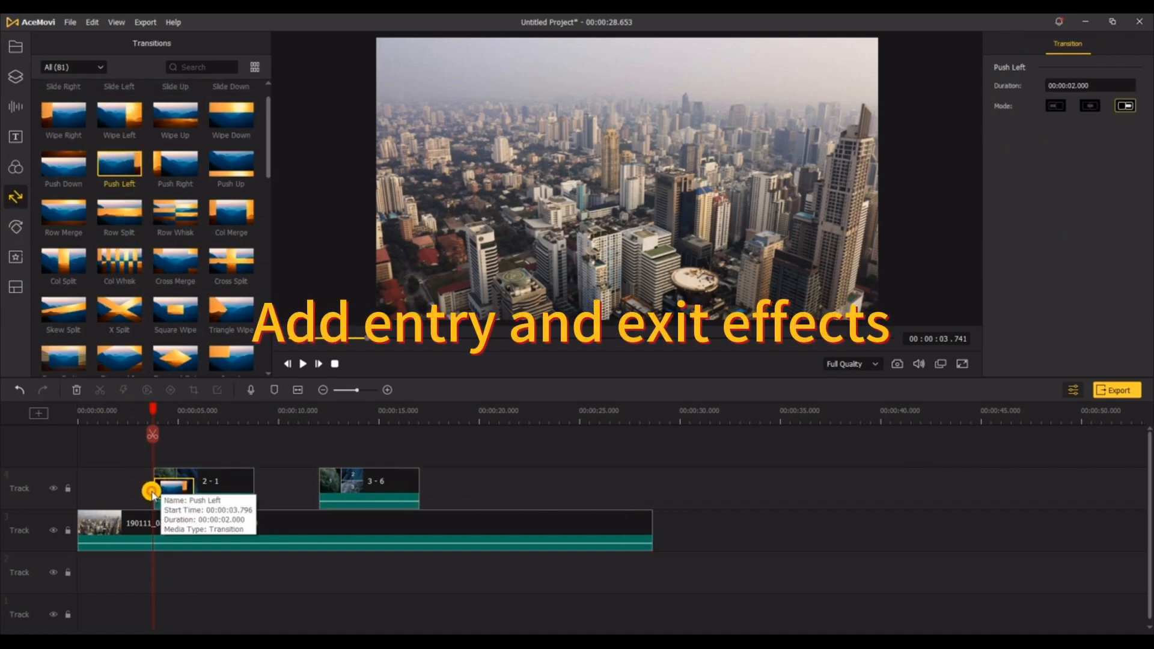
# Step: Apply Push Left at the start and Push Right at the end of the 2 - 1 clip, then play through into the 3 - 6 split
pyautogui.click(176, 162)
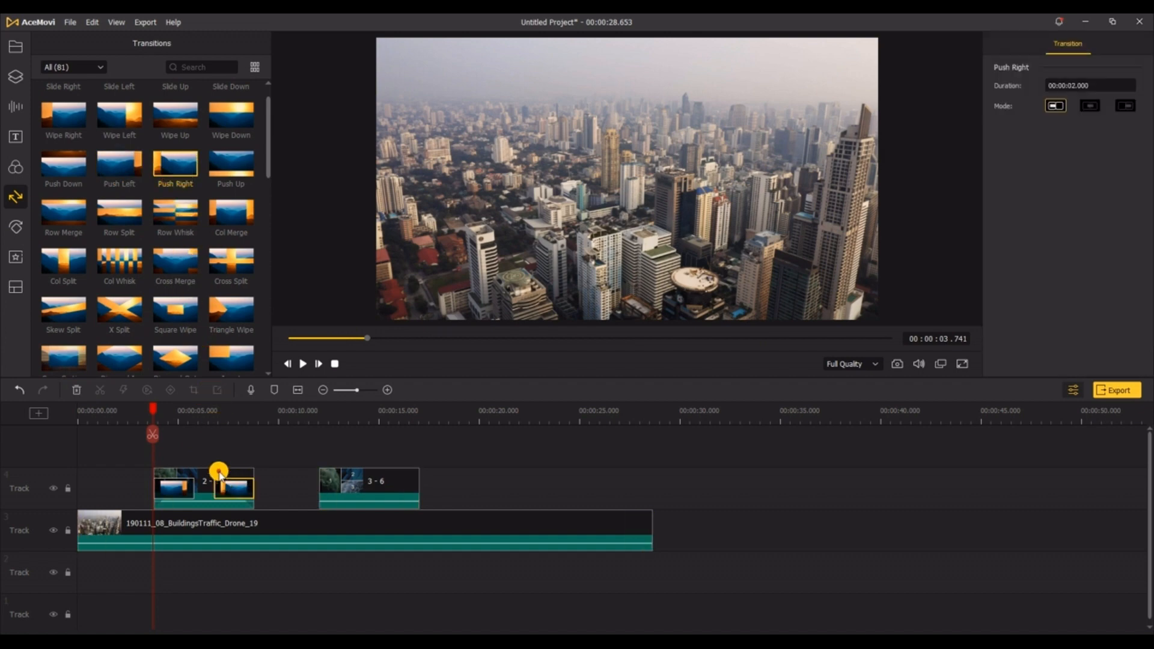
pyautogui.click(301, 363)
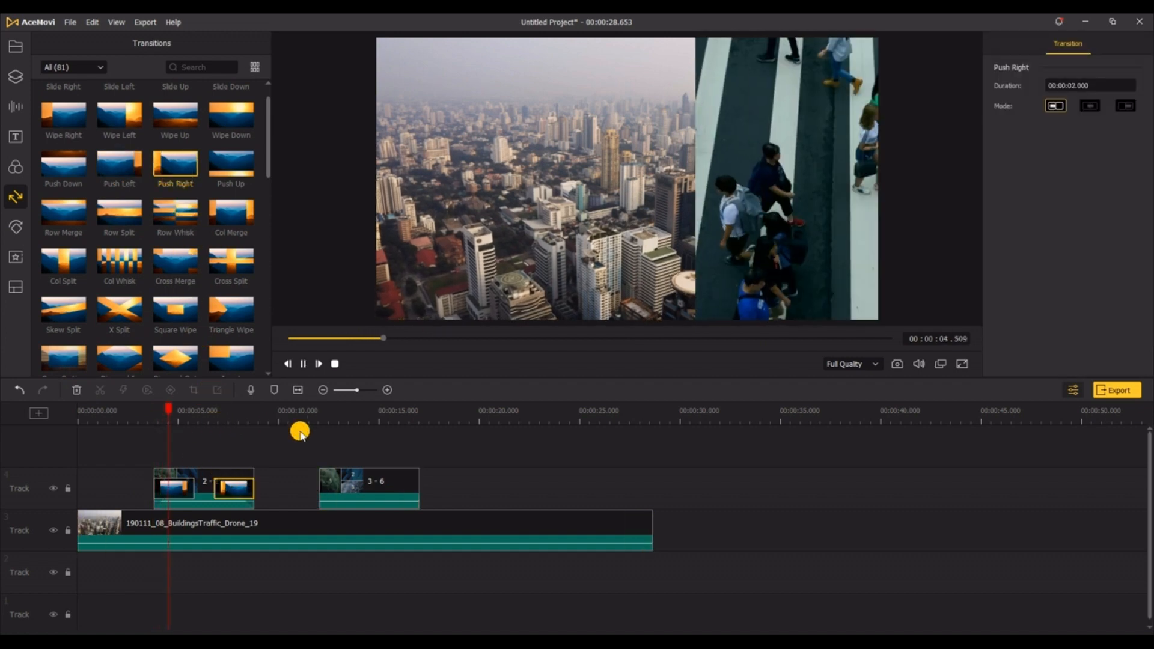
pyautogui.click(301, 362)
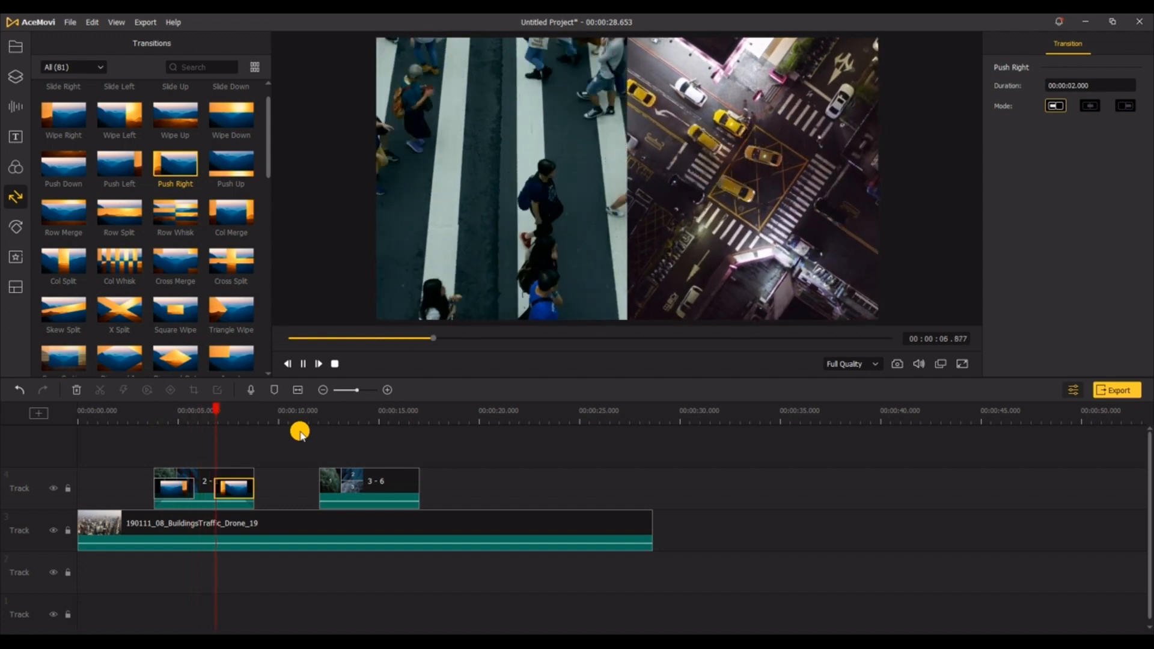
pyautogui.click(317, 363)
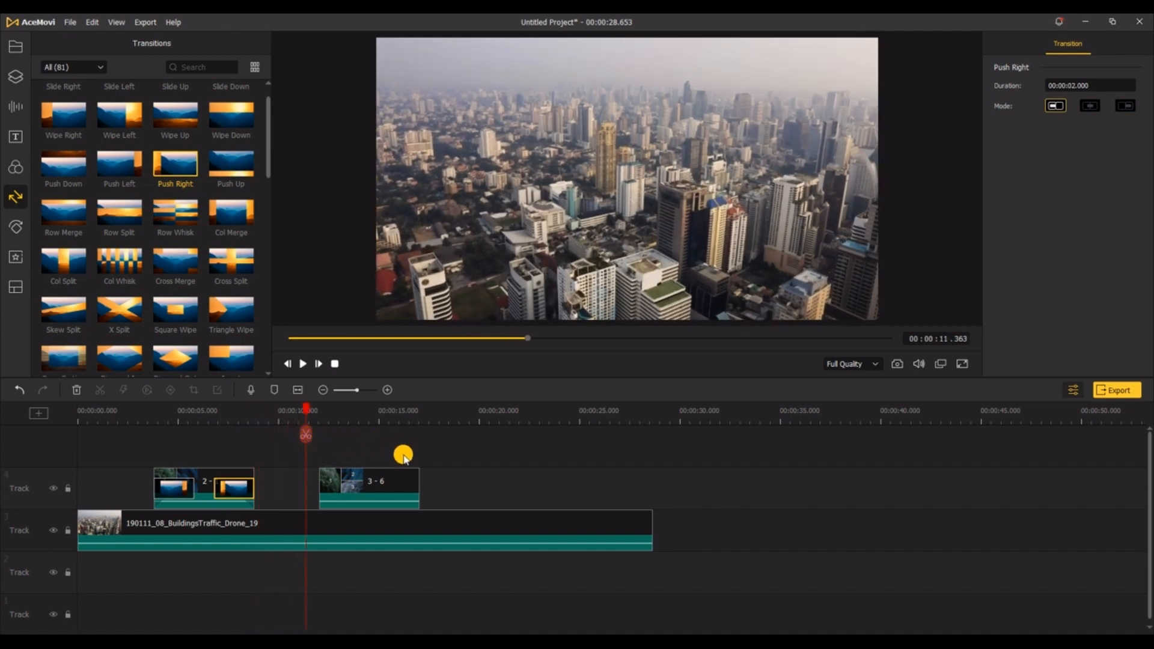
pyautogui.click(317, 363)
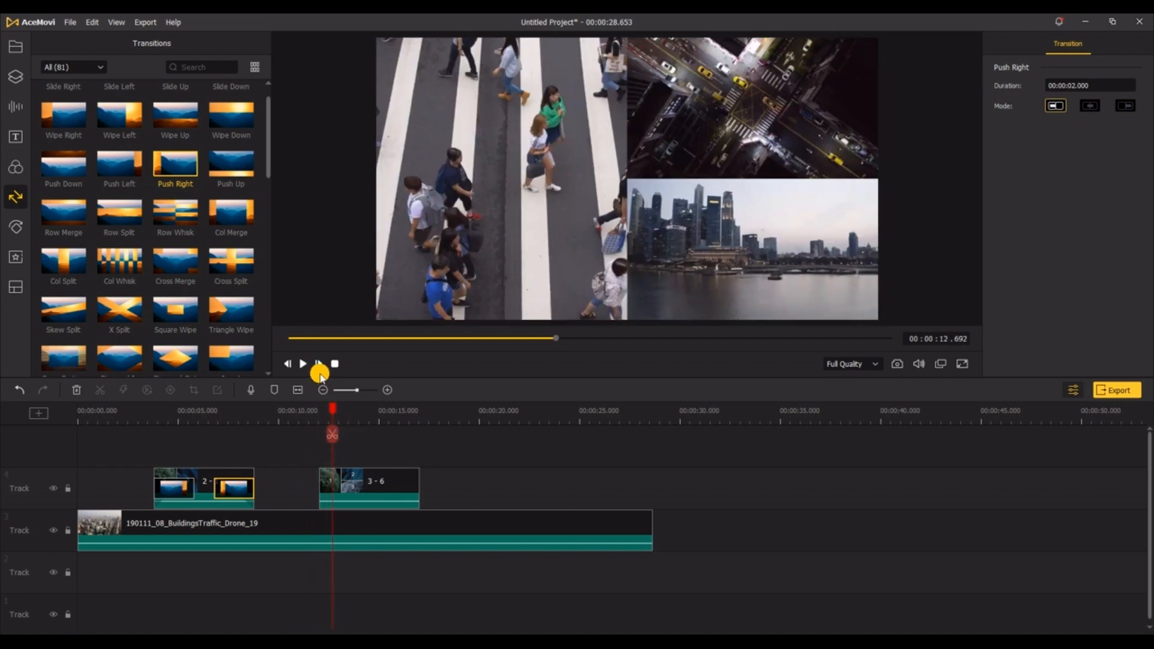